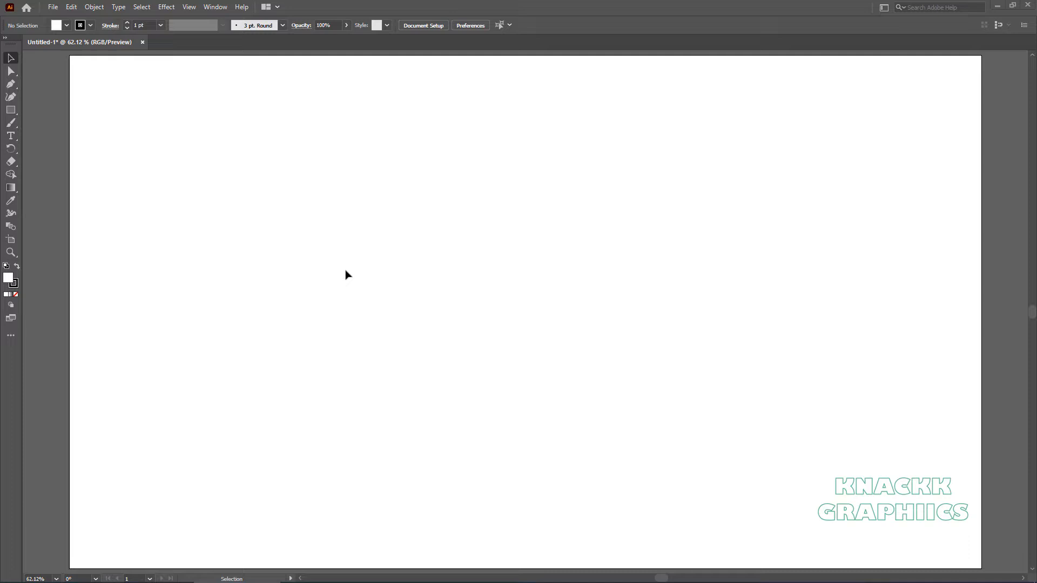
Step: Hide the bounding box from the View menu and switch to the Star Tool
{"action": "left_click", "coordinate": [283, 9]}
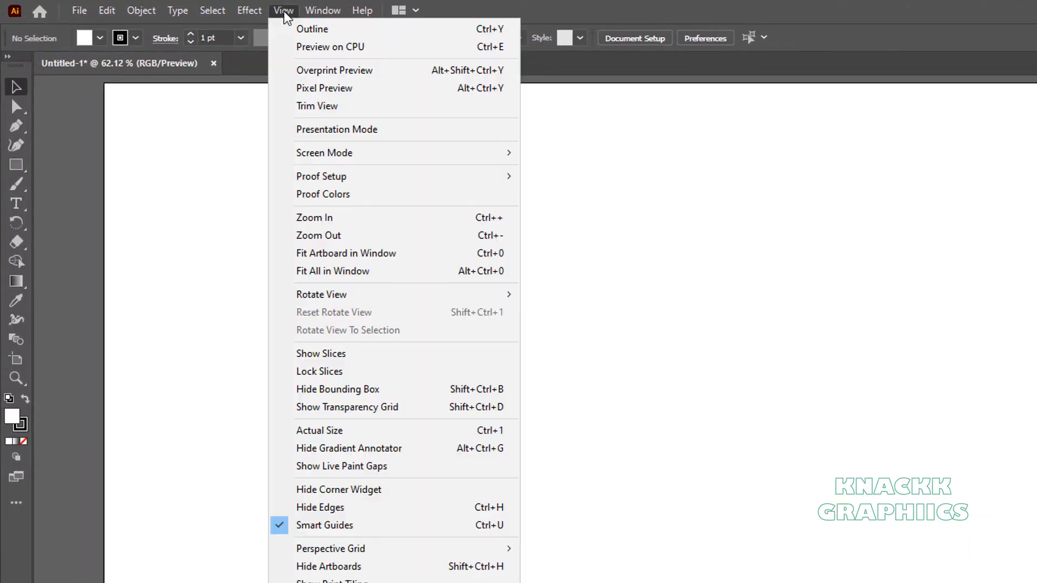
{"action": "mouse_move", "coordinate": [410, 393]}
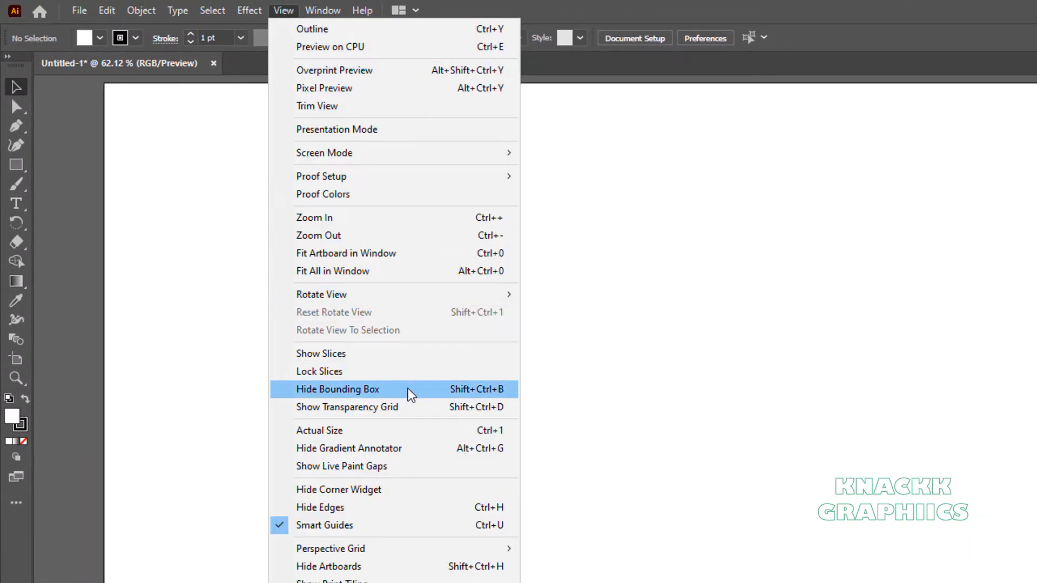
{"action": "left_click", "coordinate": [338, 389]}
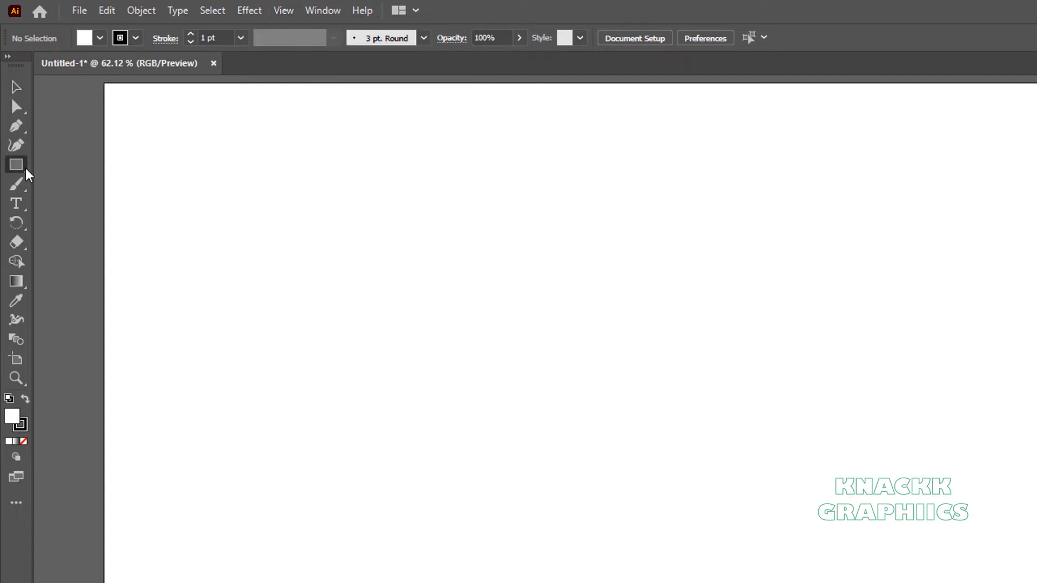
{"action": "left_click", "coordinate": [16, 165]}
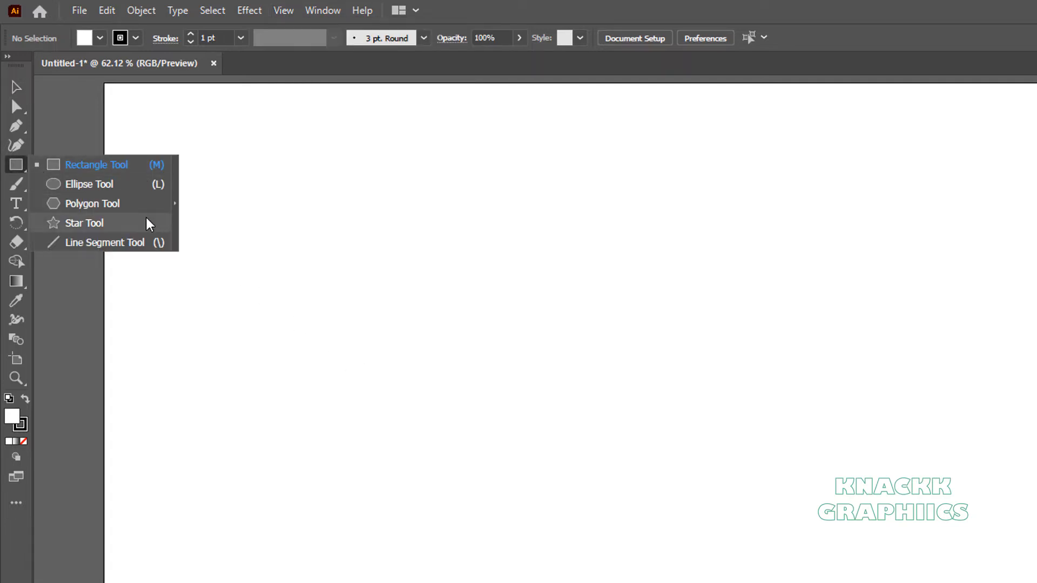
{"action": "left_click", "coordinate": [84, 223]}
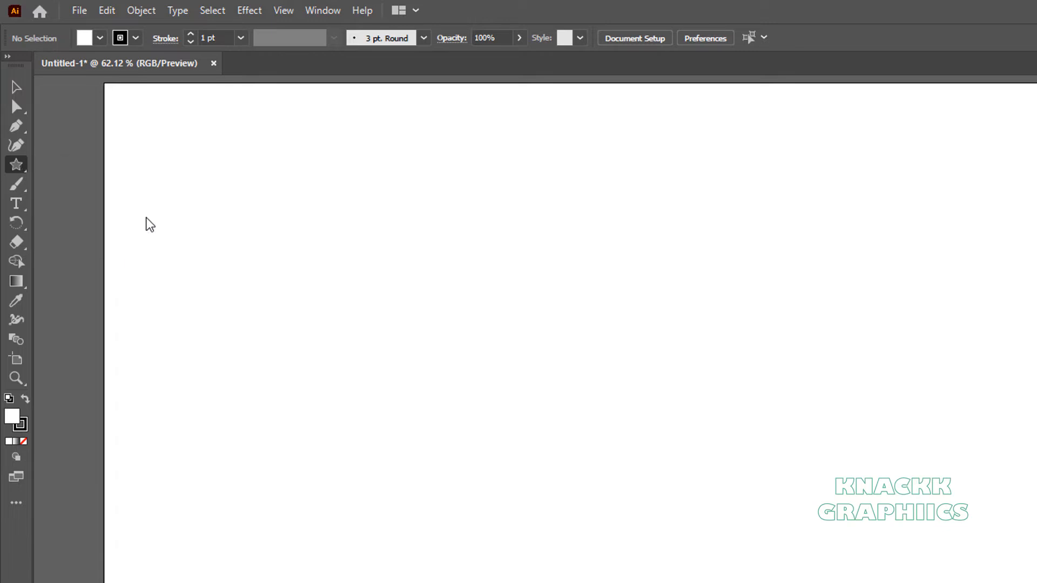
{"action": "mouse_move", "coordinate": [297, 252]}
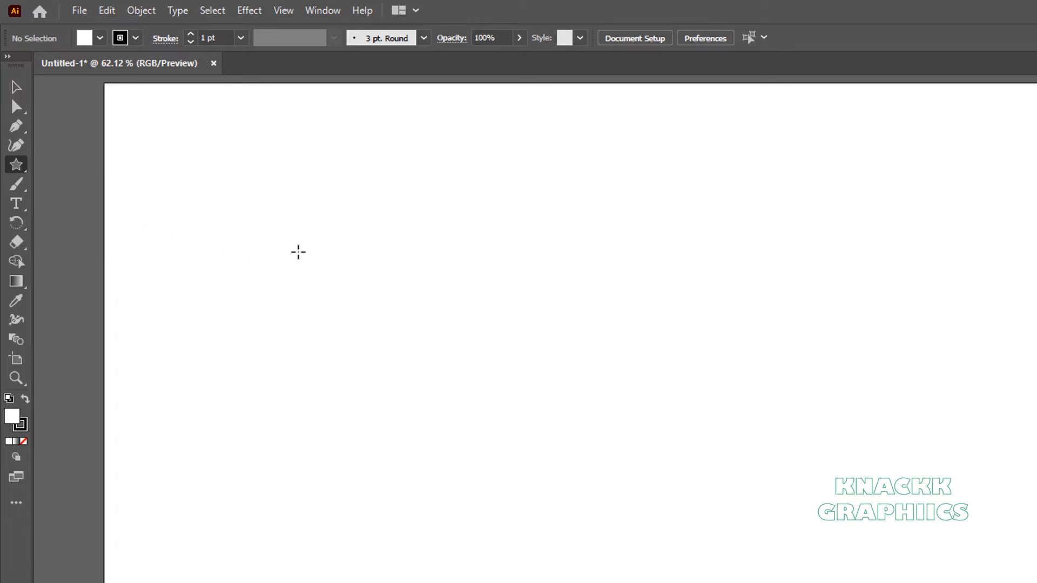
Step: Draw a left star and a right star, adjusting the second back to five points
{"action": "left_click_drag", "start_coordinate": [297, 251], "coordinate": [368, 338]}
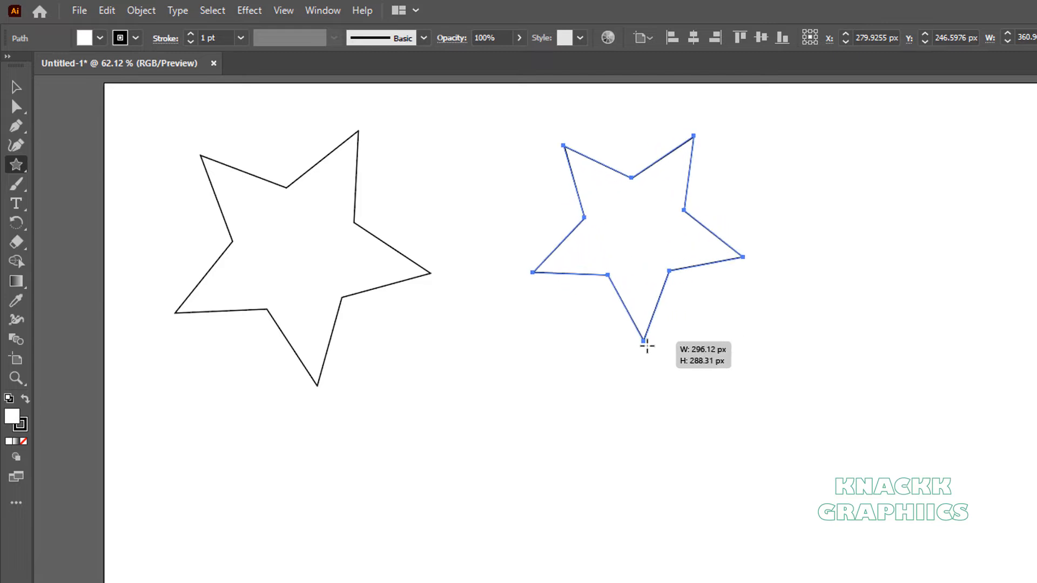
{"action": "left_click_drag", "start_coordinate": [646, 346], "coordinate": [665, 356]}
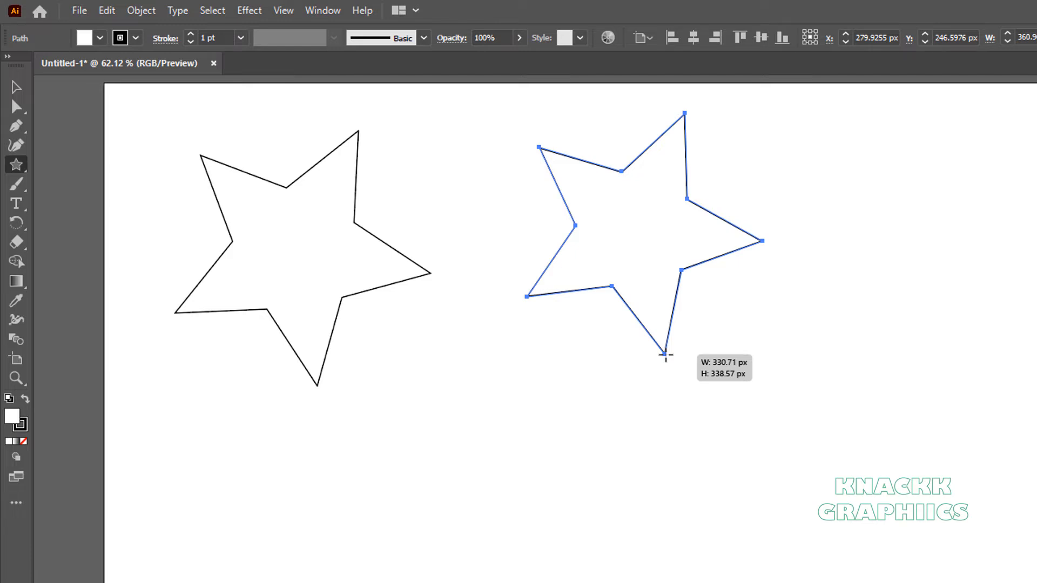
{"action": "key", "text": "Up"}
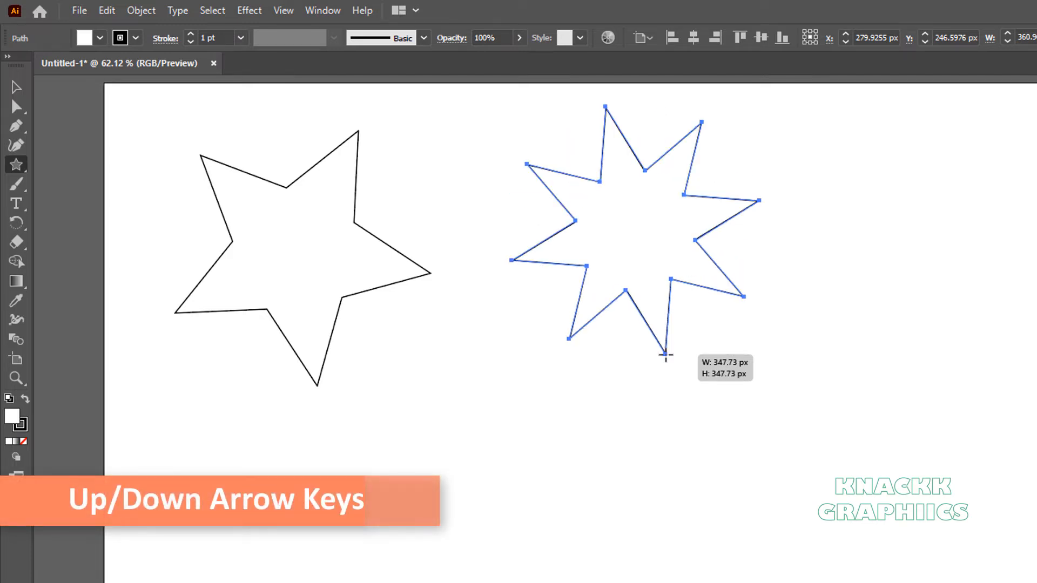
{"action": "key", "text": "Up"}
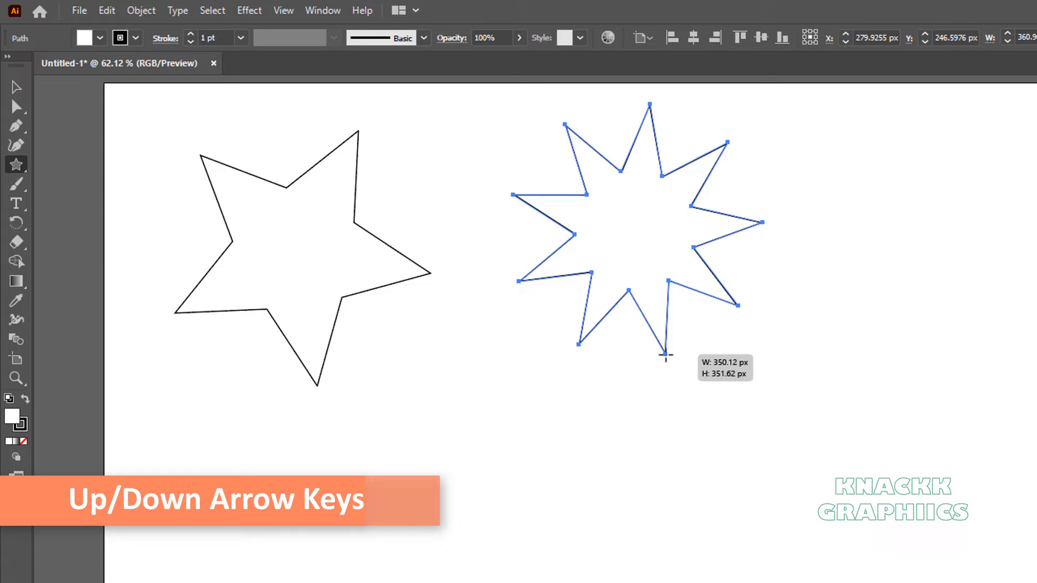
{"action": "key", "text": "Down"}
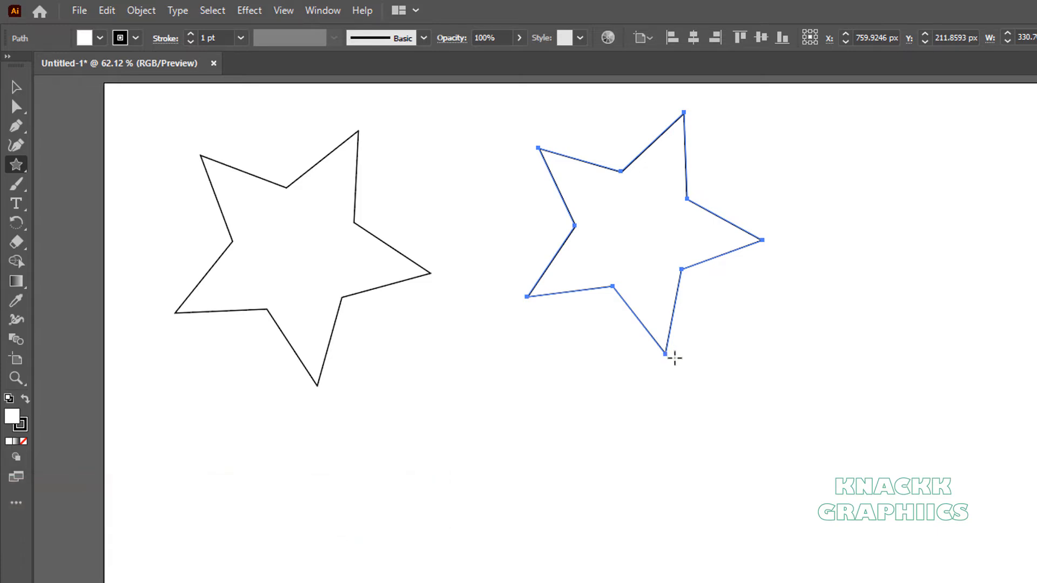
{"action": "mouse_move", "coordinate": [722, 374]}
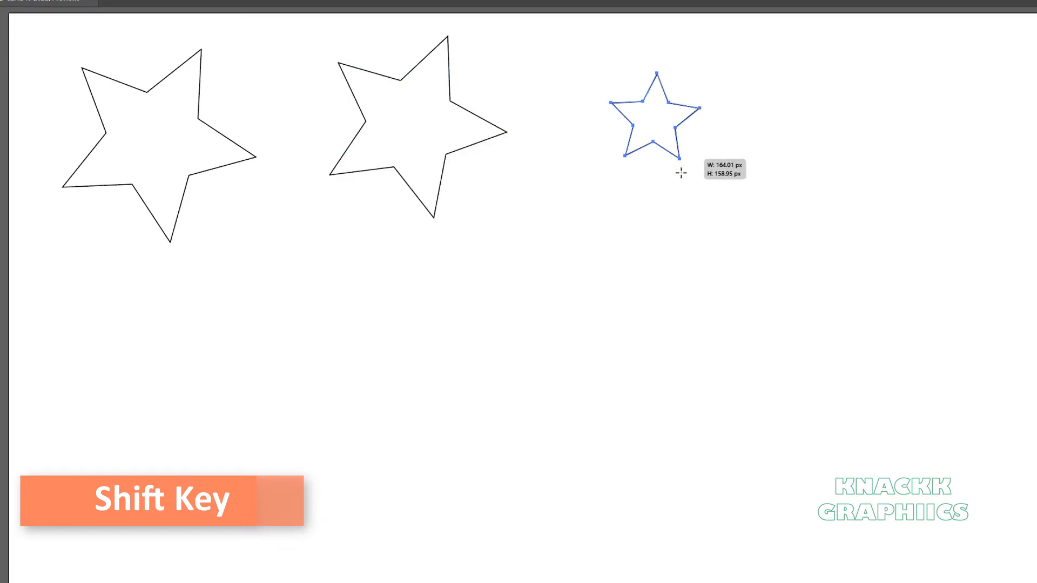
Step: Shift-drag an upright, constrained five-point star to the right of the first two
{"action": "left_click_drag", "start_coordinate": [680, 174], "coordinate": [639, 212]}
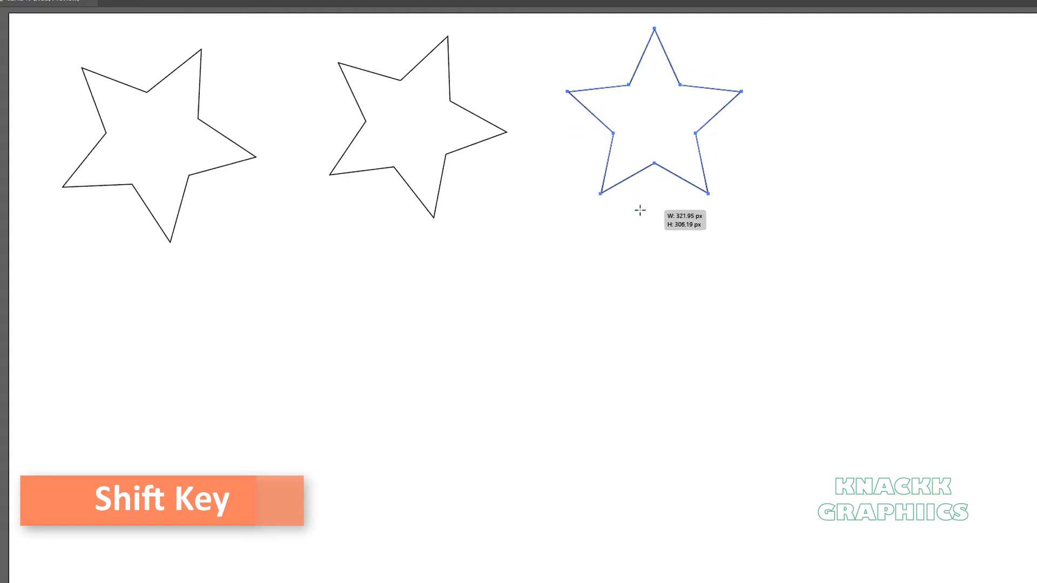
{"action": "left_click_drag", "start_coordinate": [709, 194], "coordinate": [686, 164]}
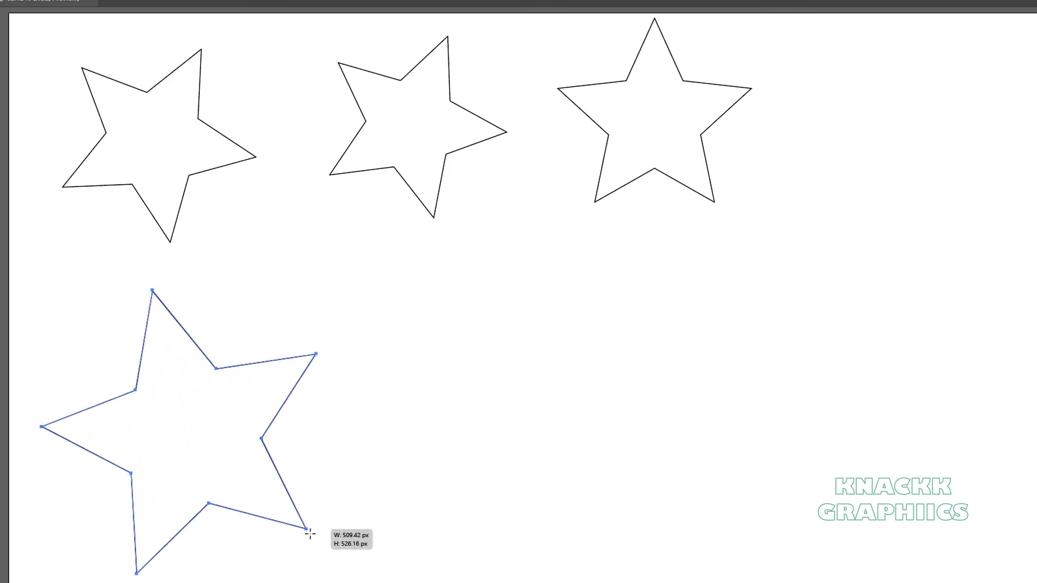
Step: Ctrl-drag a large lower-left star, lengthening its outer radius into long thin spikes
{"action": "left_click_drag", "start_coordinate": [304, 533], "coordinate": [271, 516]}
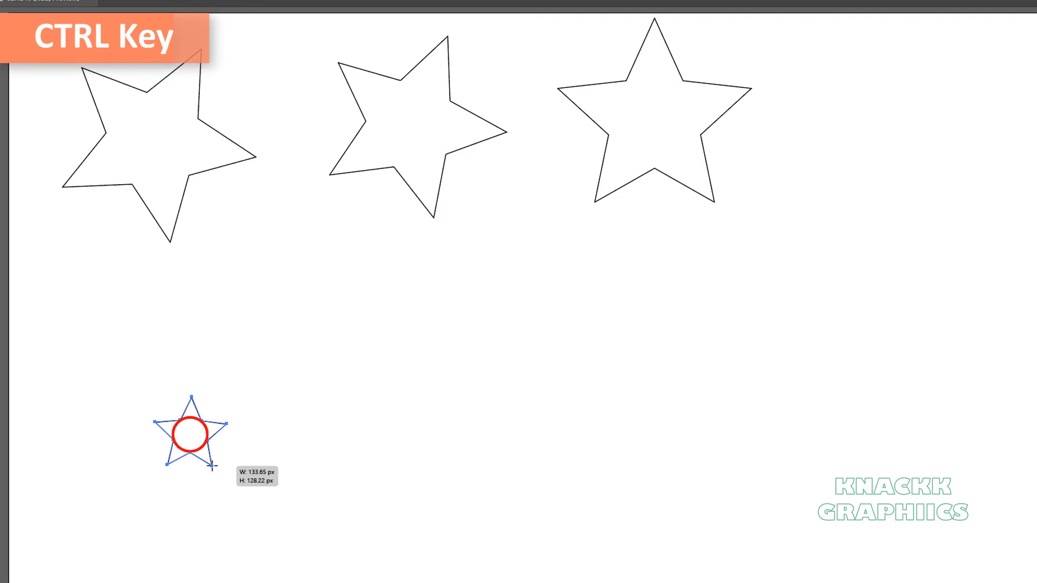
{"action": "left_click_drag", "start_coordinate": [214, 468], "coordinate": [233, 492]}
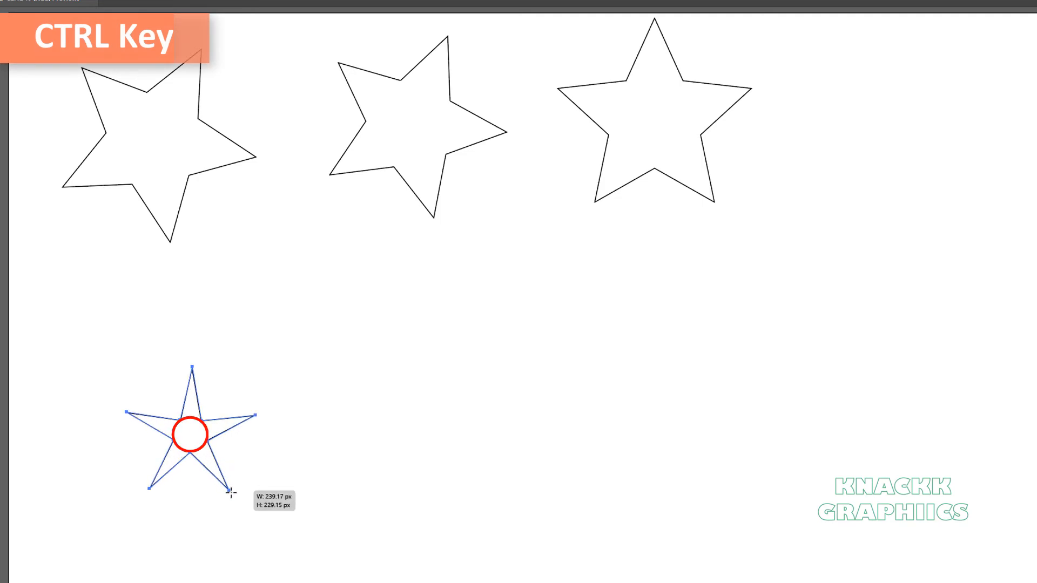
{"action": "left_click_drag", "start_coordinate": [232, 489], "coordinate": [269, 510]}
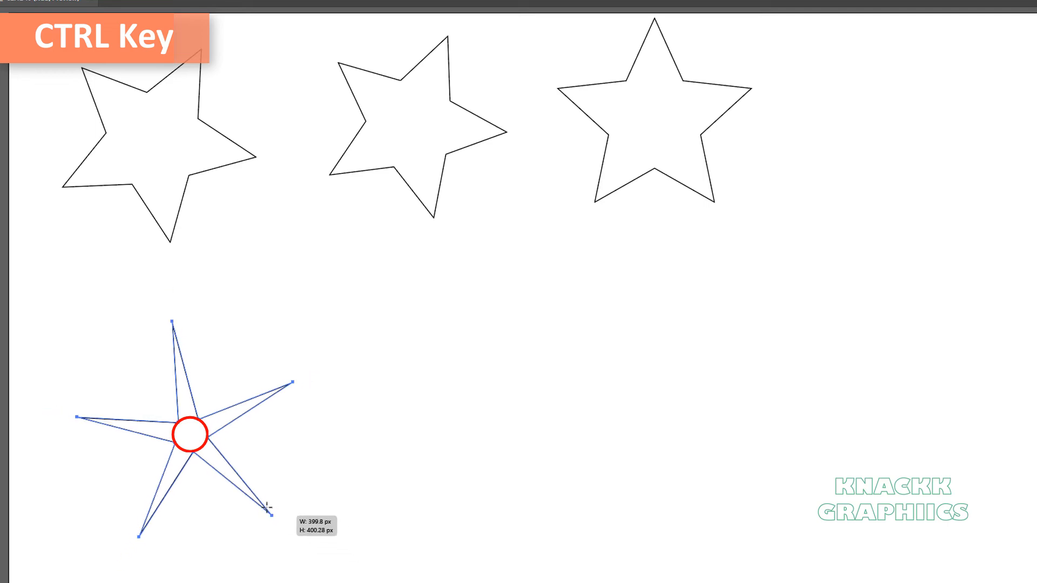
{"action": "left_click_drag", "start_coordinate": [271, 506], "coordinate": [292, 544]}
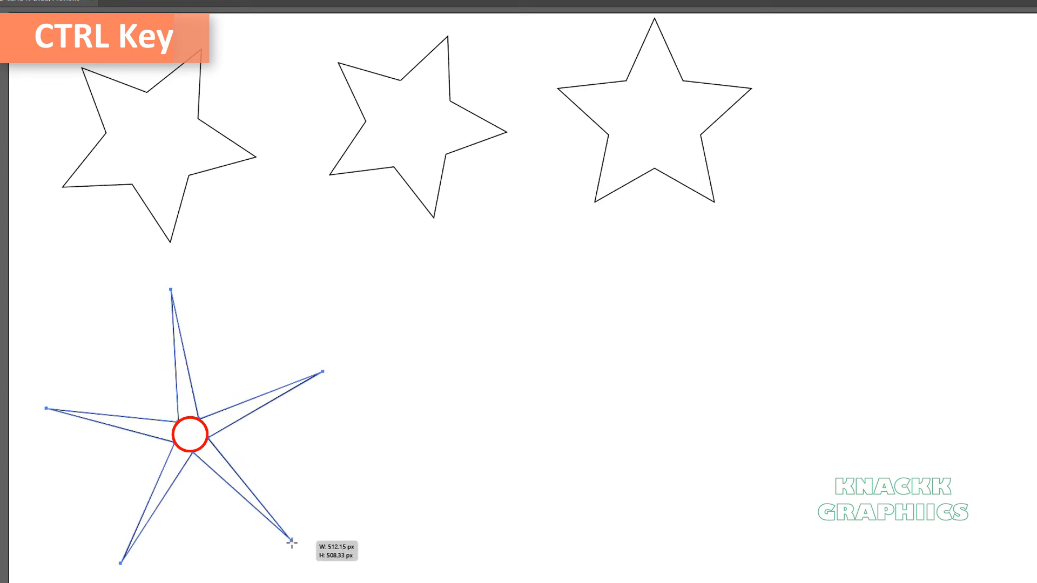
{"action": "left_click_drag", "start_coordinate": [291, 543], "coordinate": [274, 519]}
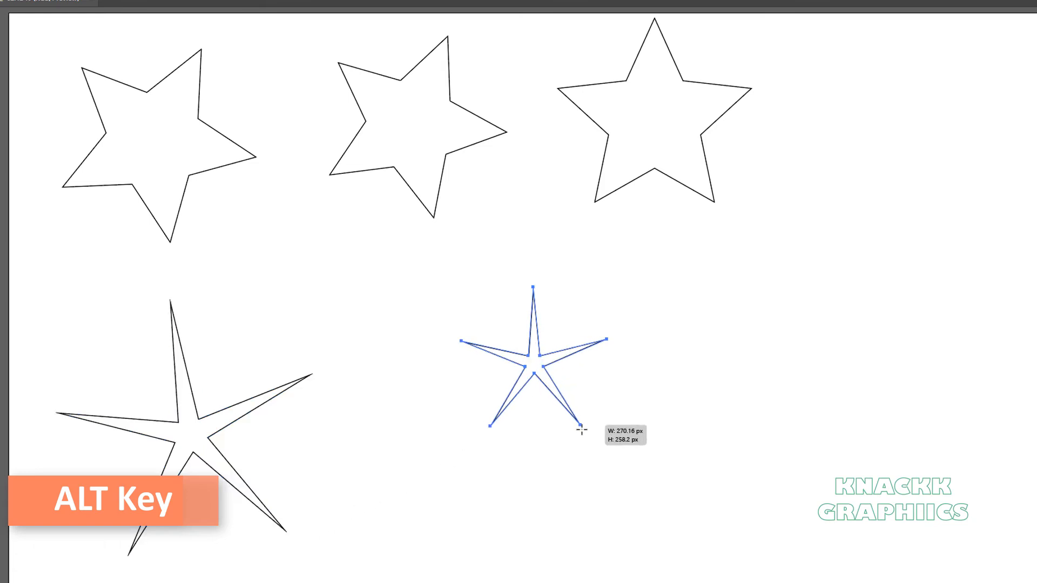
Step: Alt-drag a star with straight, aligned shoulders below the upright star
{"action": "left_click_drag", "start_coordinate": [582, 426], "coordinate": [602, 456]}
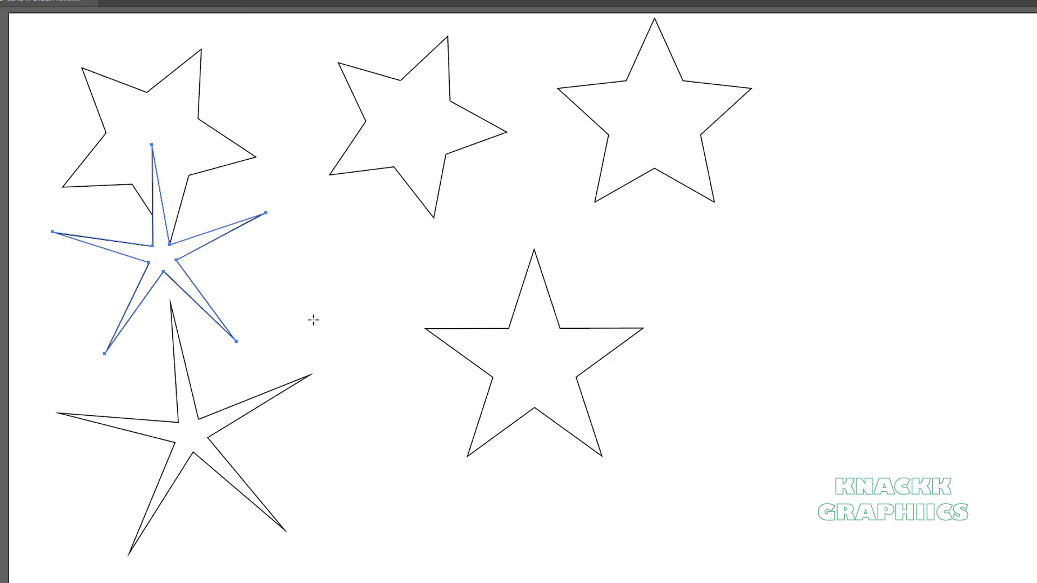
{"action": "left_click", "coordinate": [433, 353]}
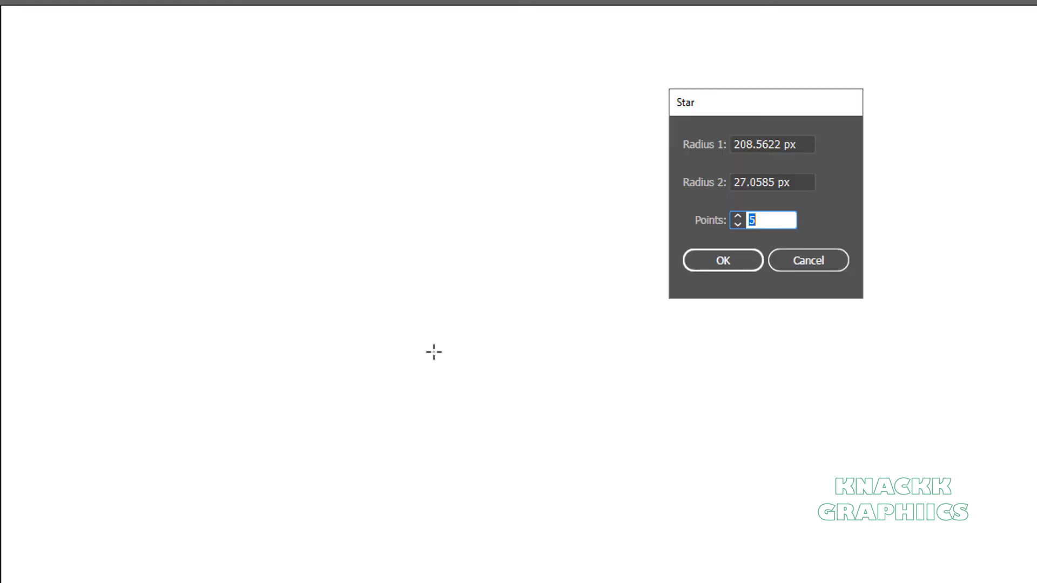
Step: Enter Radius 1 300 px, Radius 2 100 px and 5 points, and confirm
{"action": "type", "text": "300 px"}
{"action": "left_click", "coordinate": [772, 182]}
{"action": "type", "text": "100"}
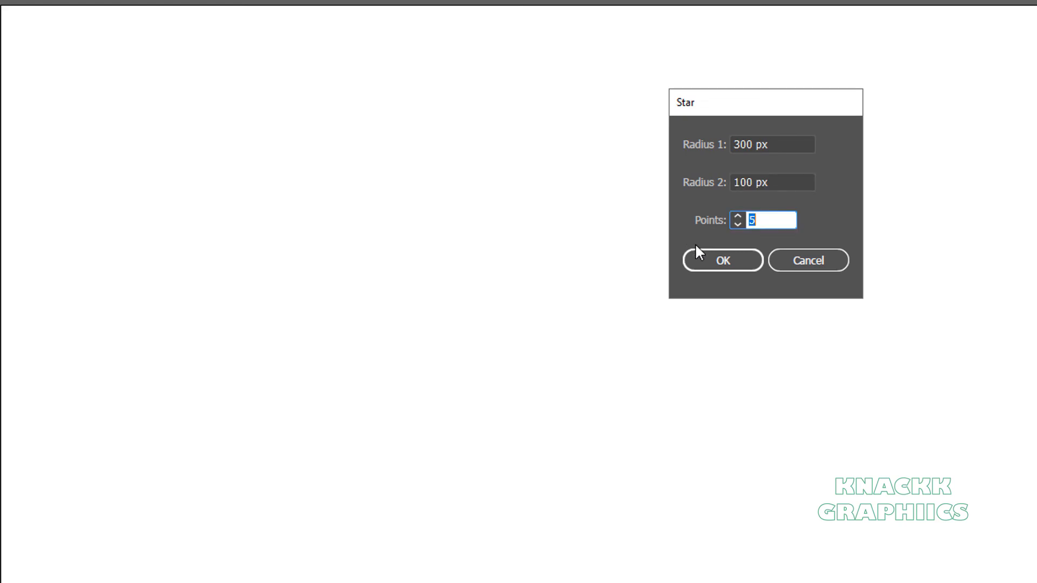
{"action": "left_click", "coordinate": [721, 260]}
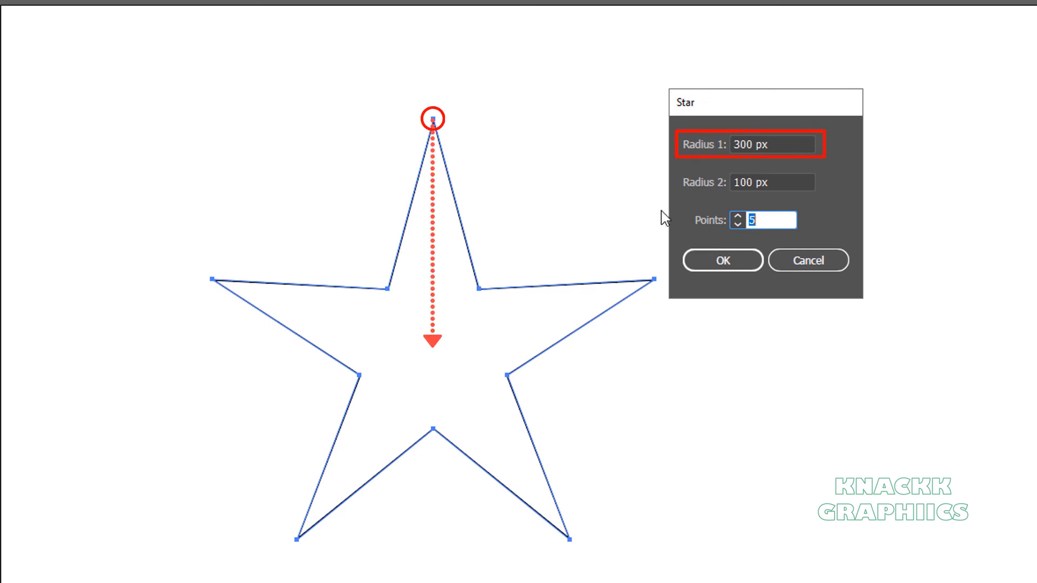
{"action": "left_click", "coordinate": [749, 183]}
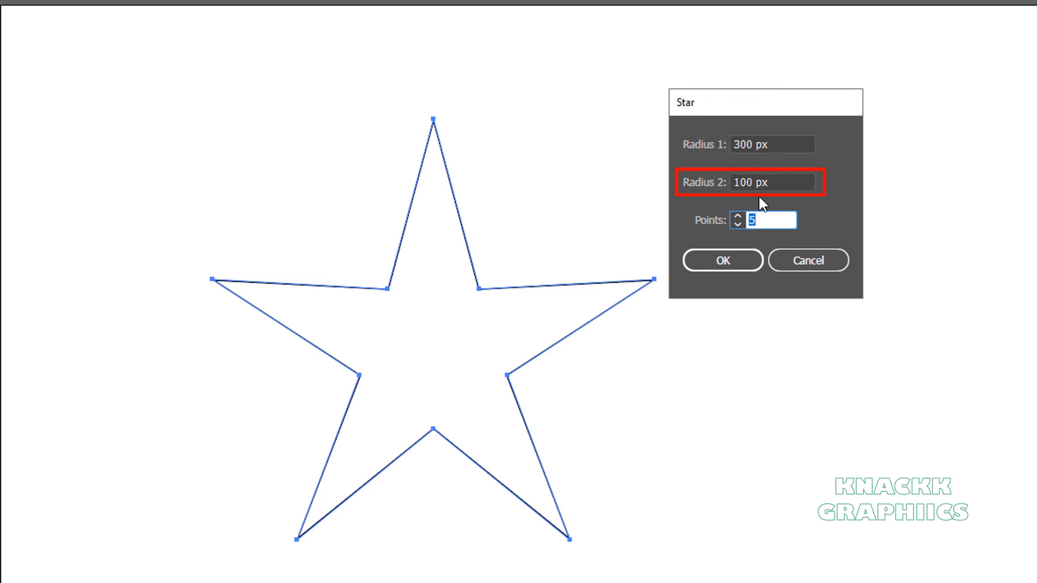
{"action": "mouse_move", "coordinate": [583, 258]}
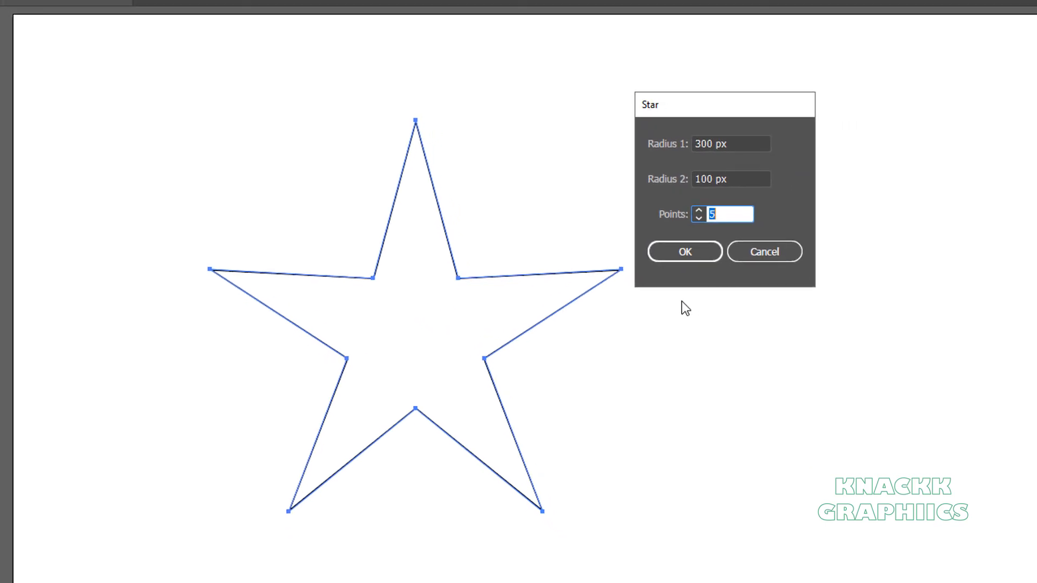
{"action": "left_click", "coordinate": [683, 251]}
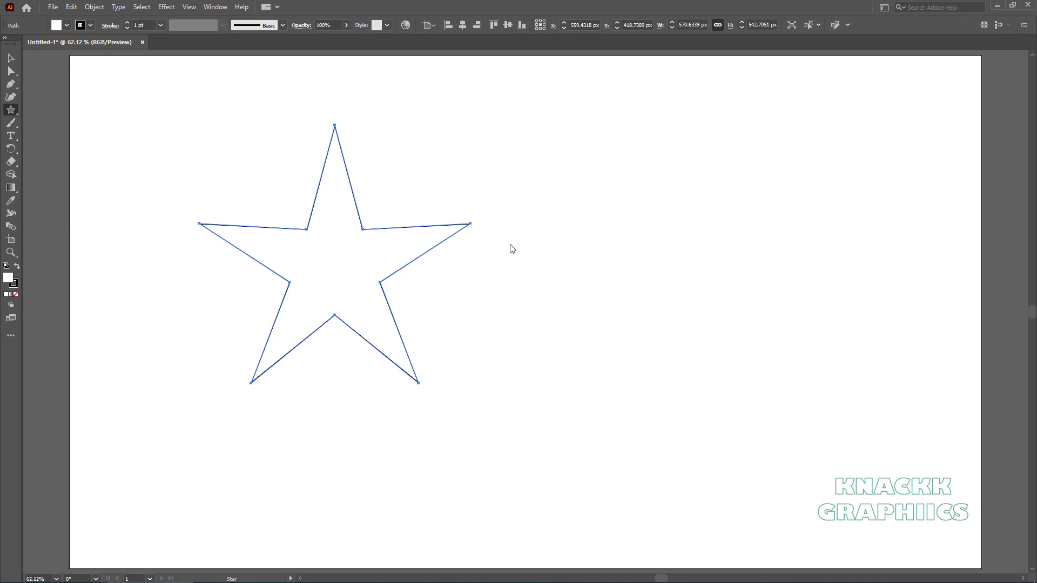